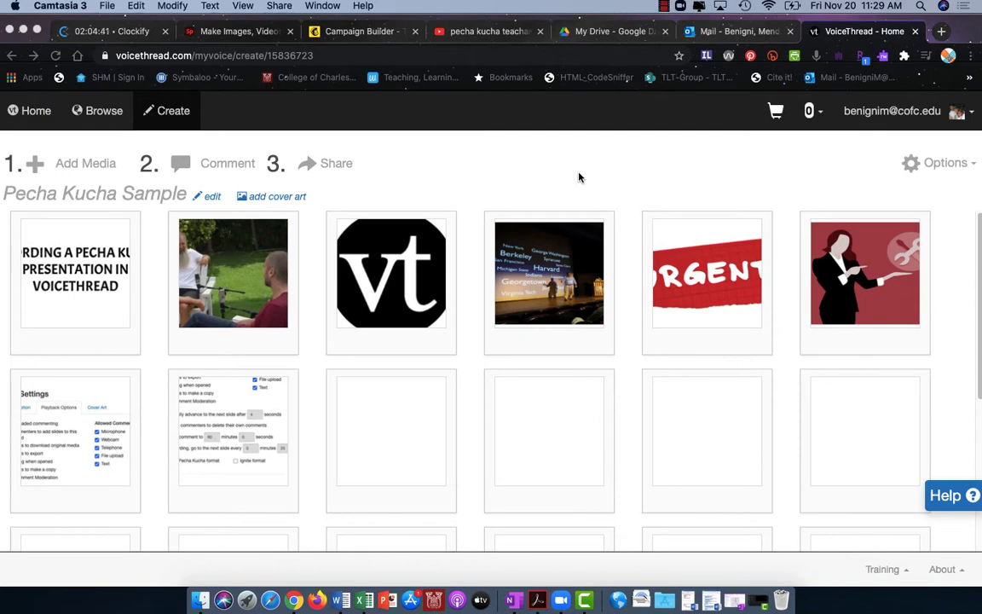
Step: Save the Playback Settings keeping Pecha Kucha format with 20-second slide advance while recording
scroll("down", 3)
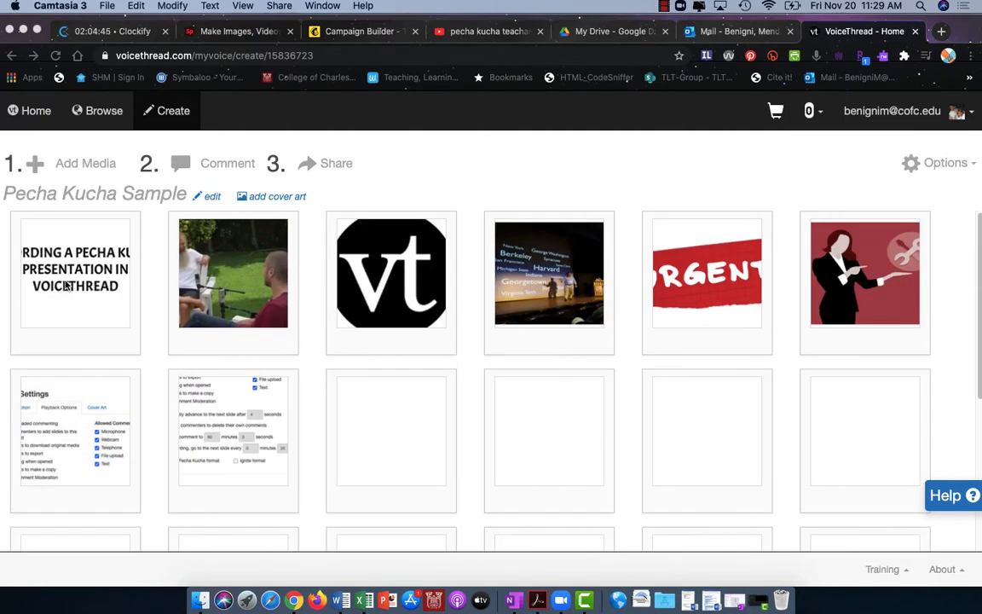
mouse_move(518, 172)
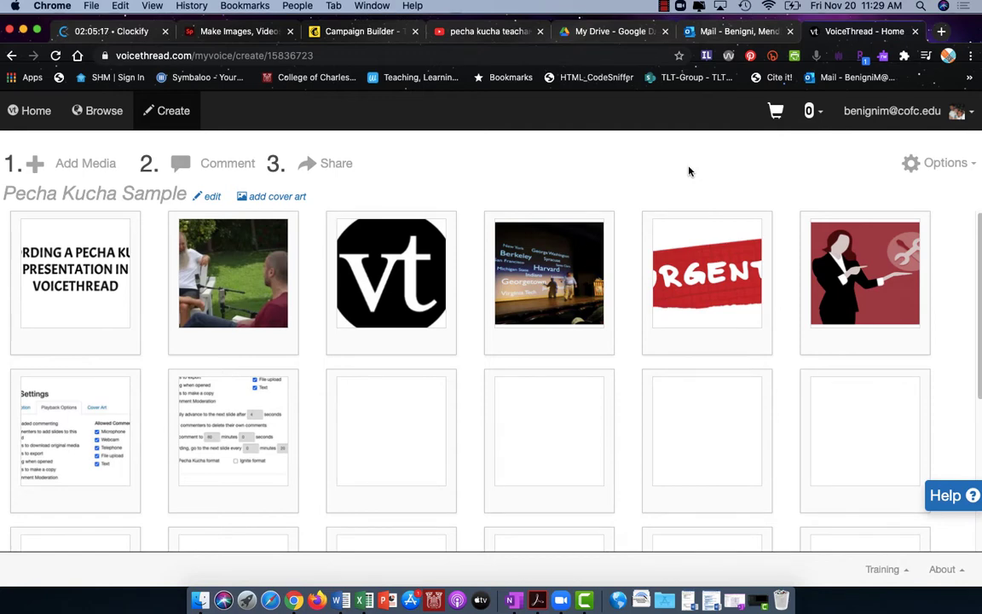
mouse_move(774, 170)
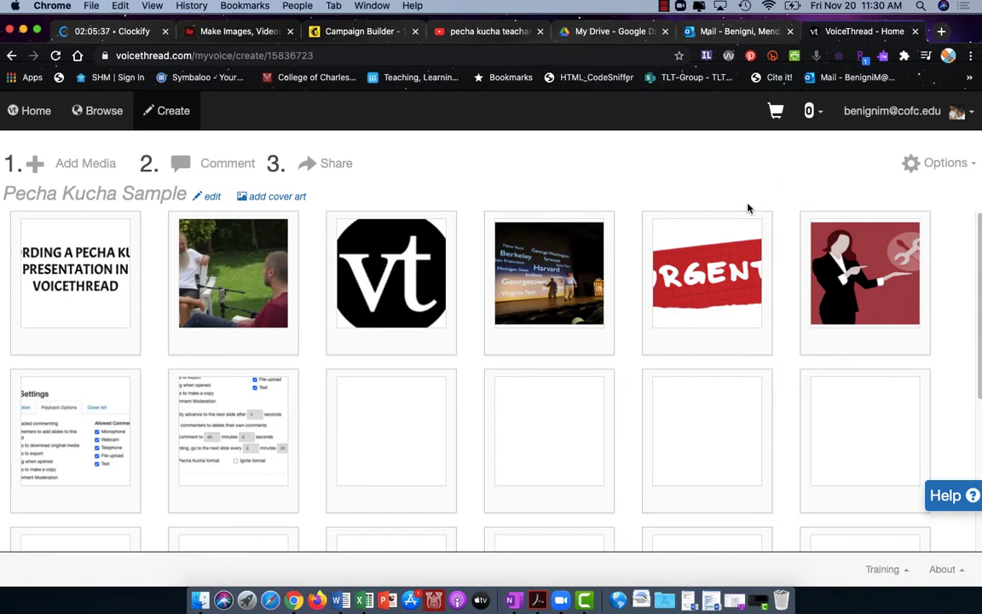
mouse_move(952, 190)
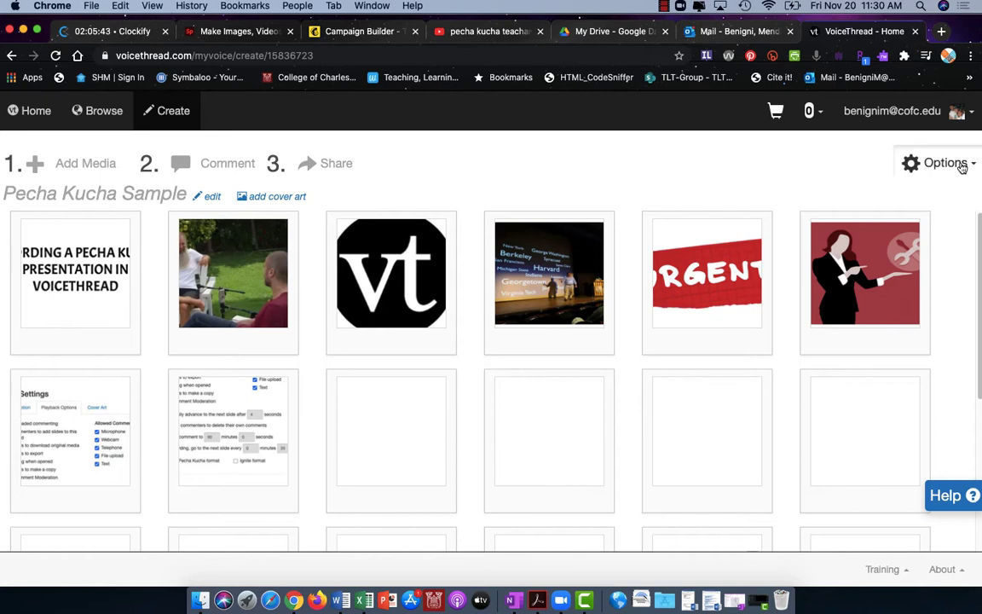
left_click(944, 163)
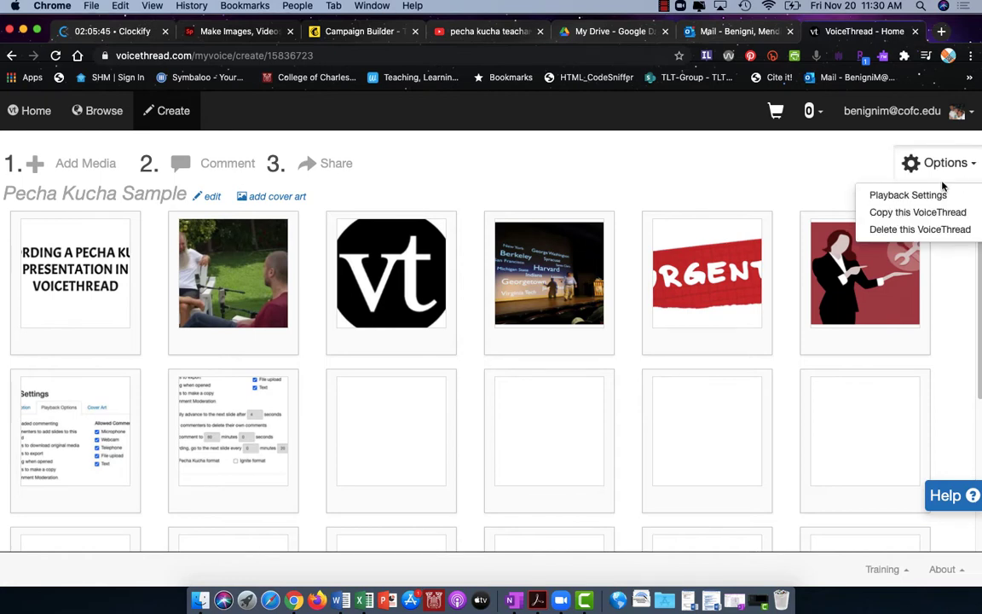
left_click(907, 195)
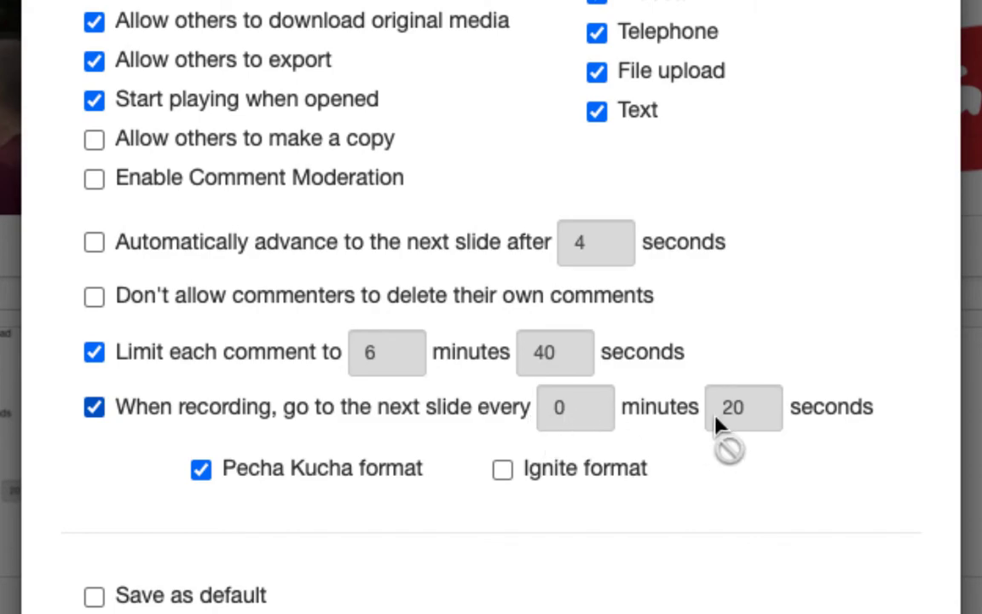
mouse_move(815, 546)
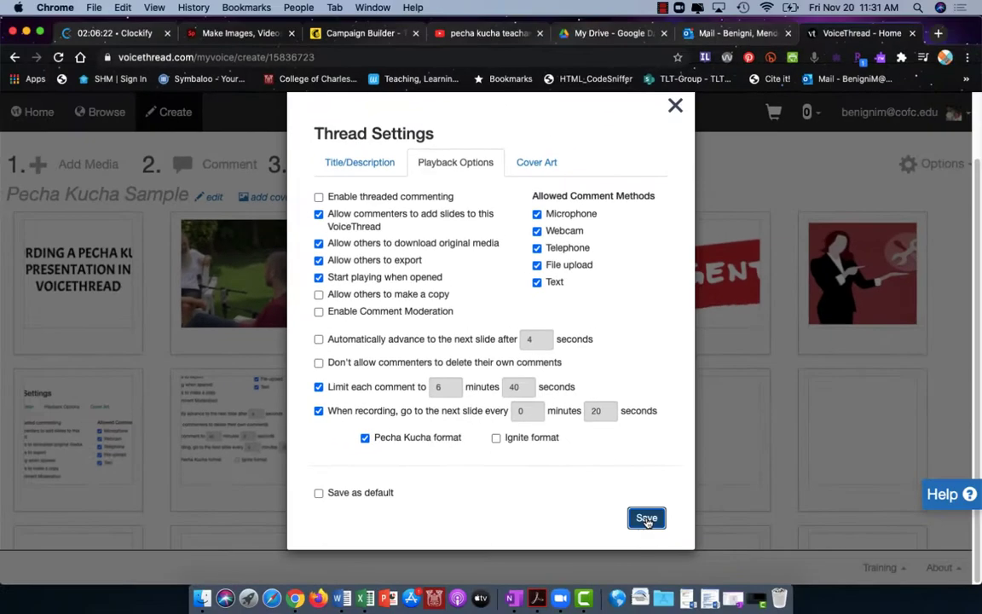
left_click(646, 518)
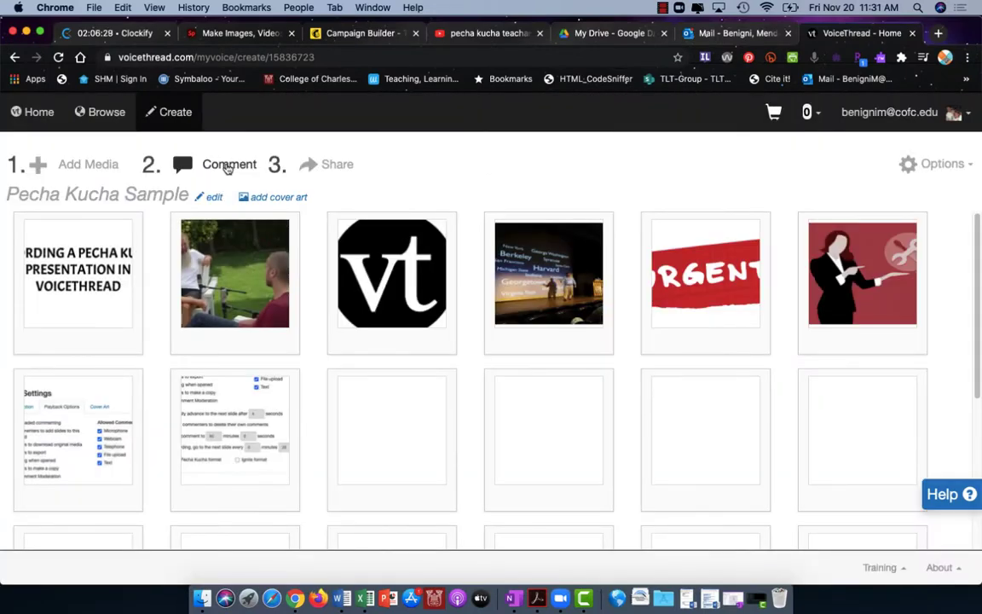
Step: Enter the Pecha Kucha Sample thread's comment view showing its first slide
left_click(77, 281)
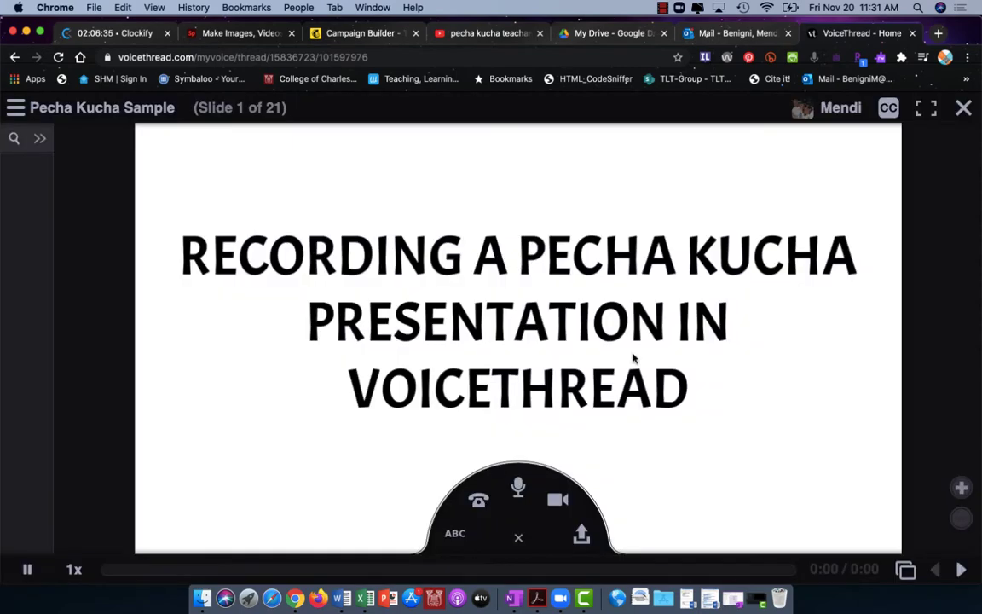
mouse_move(515, 491)
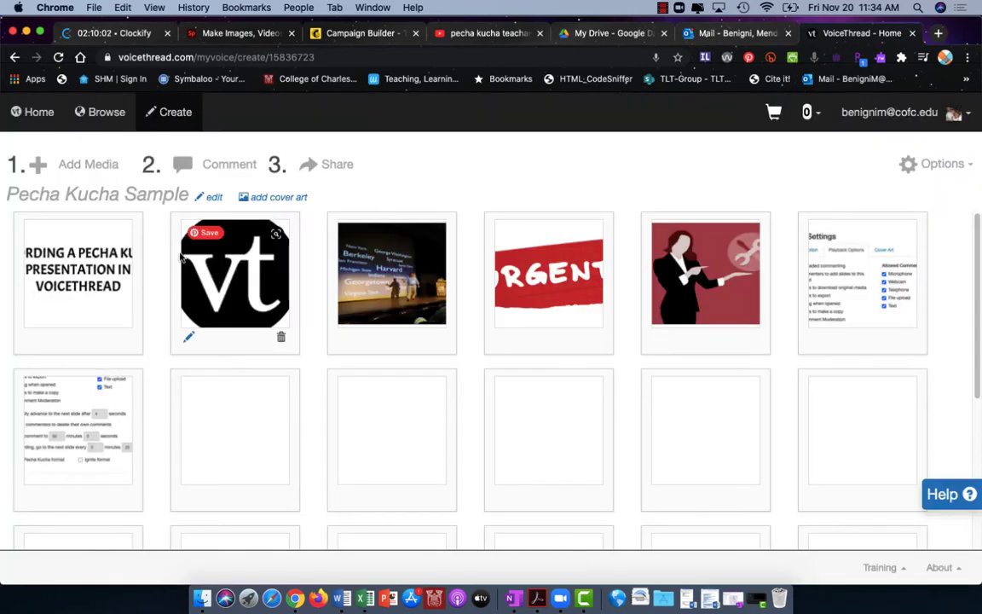
mouse_move(242, 310)
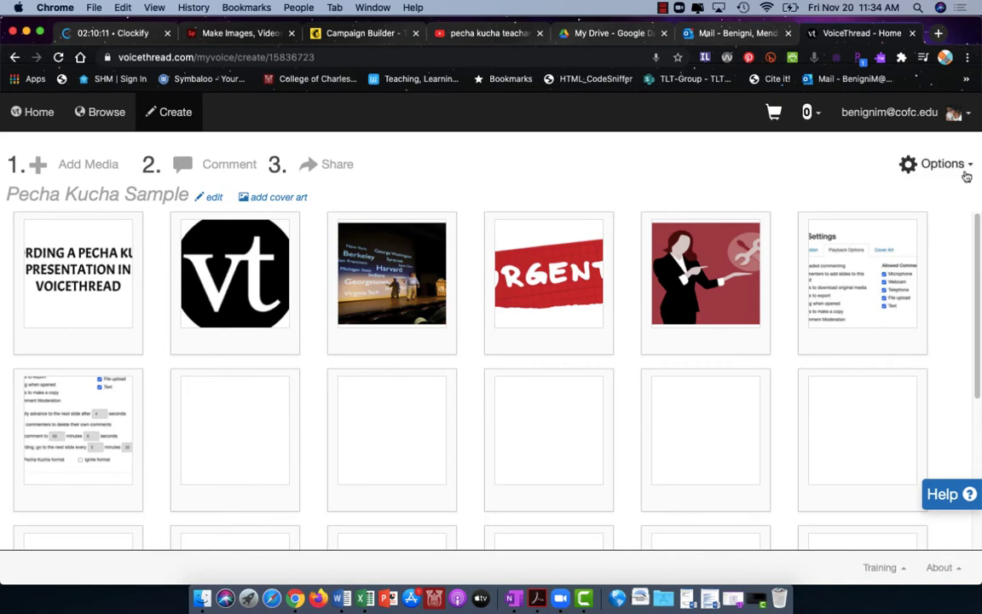
Step: In Playback Settings, enable the per-comment limit and set it to 20 seconds
left_click(946, 164)
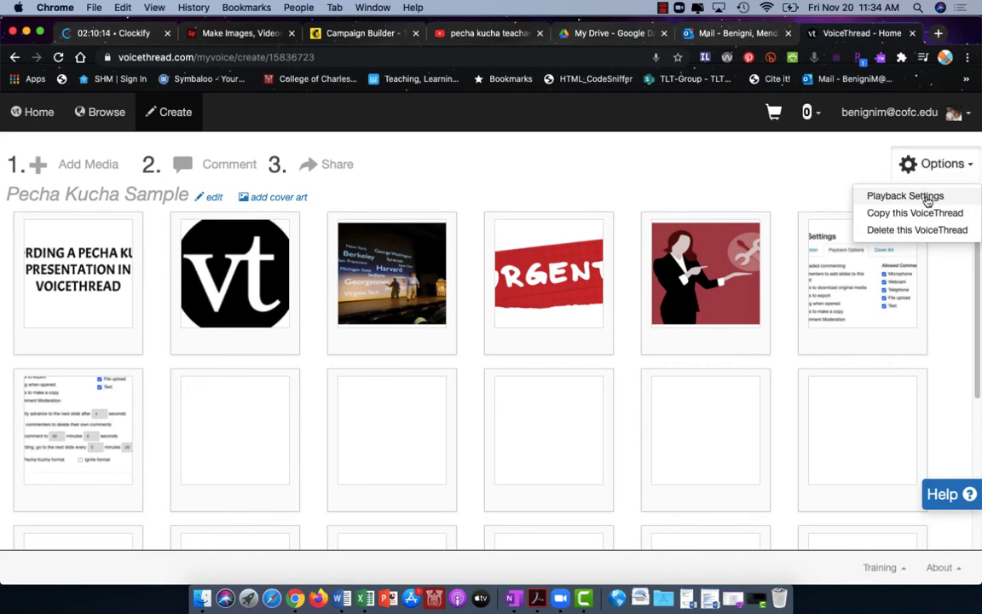
left_click(907, 194)
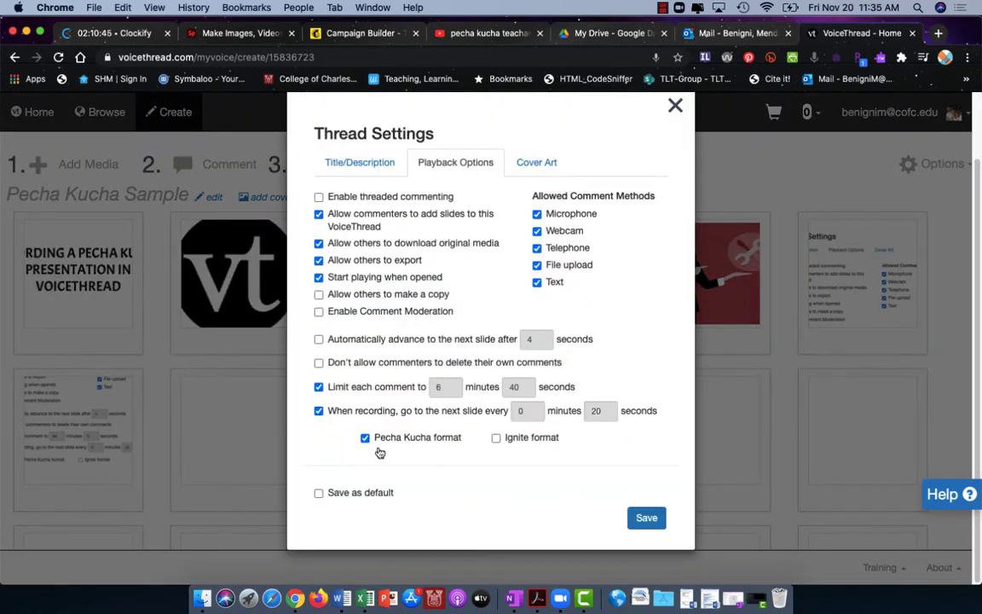
mouse_move(314, 379)
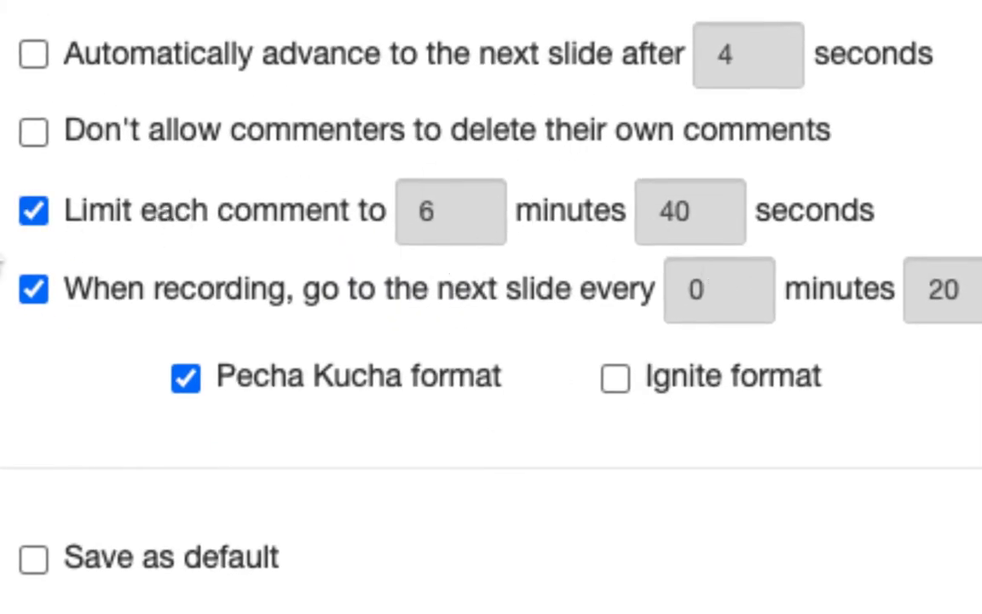
left_click(34, 213)
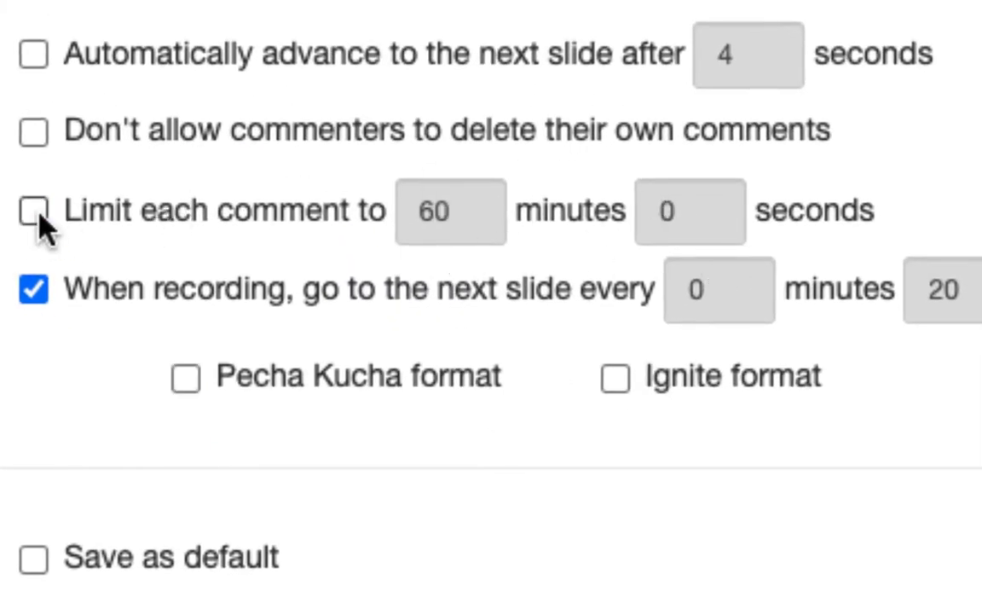
left_click(30, 210)
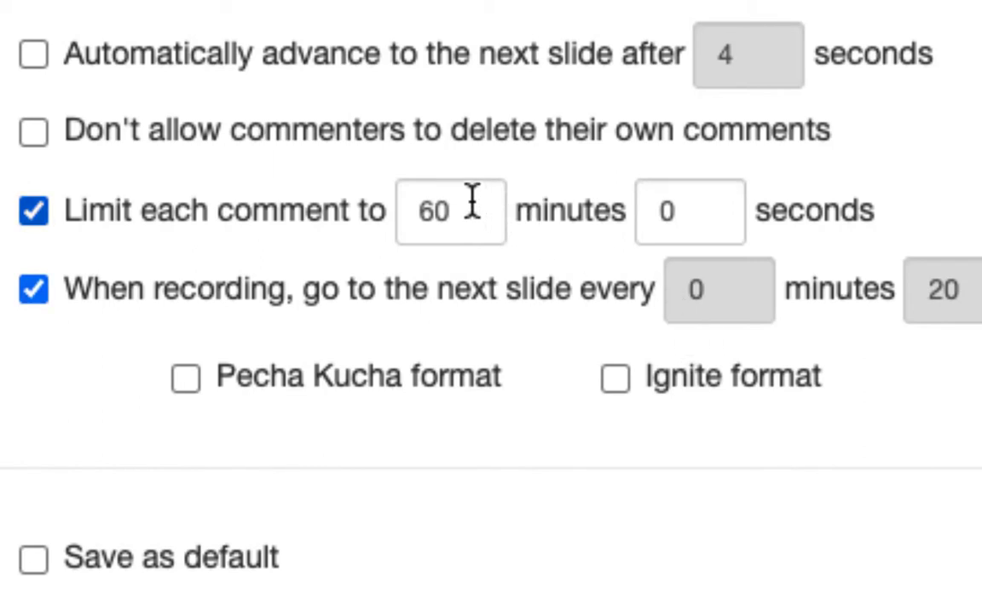
left_click(450, 212)
type("2")
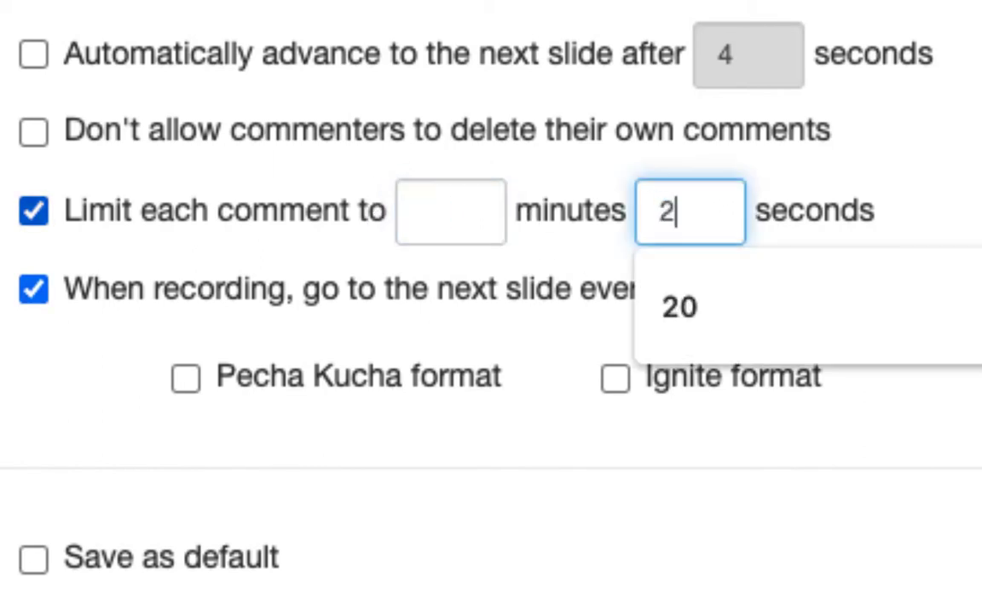
left_click(678, 306)
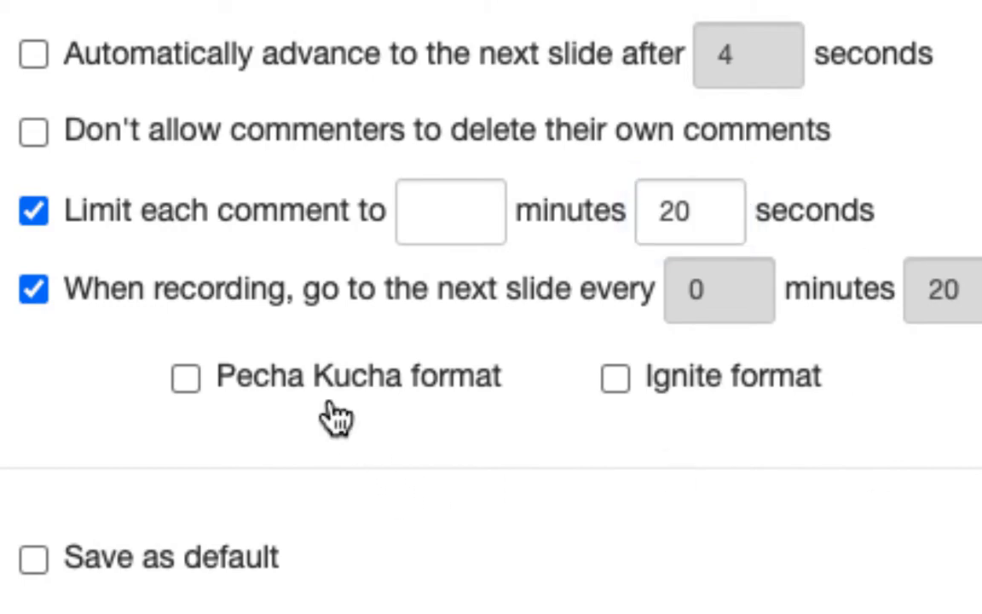
mouse_move(348, 409)
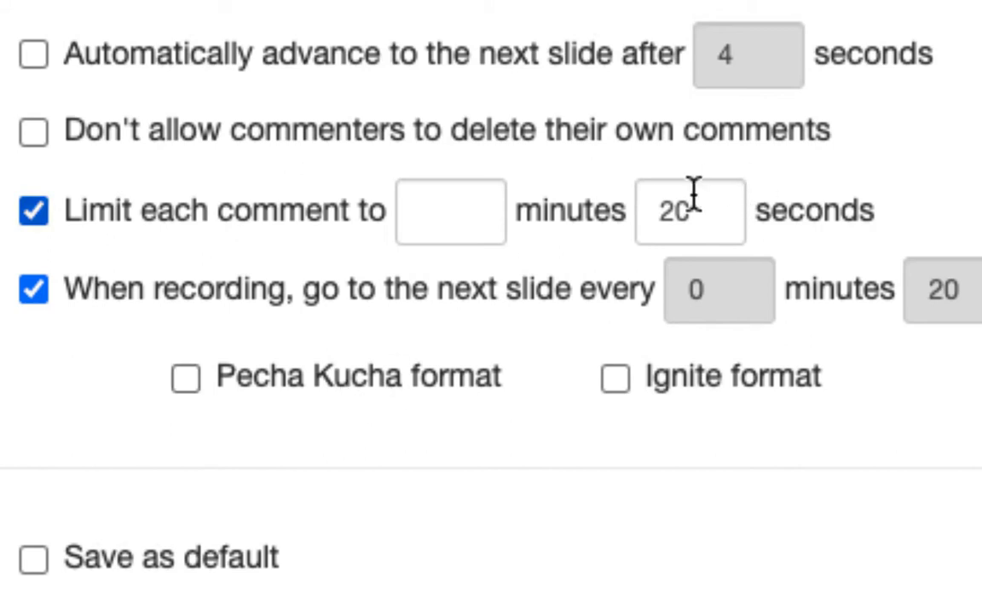
mouse_move(972, 365)
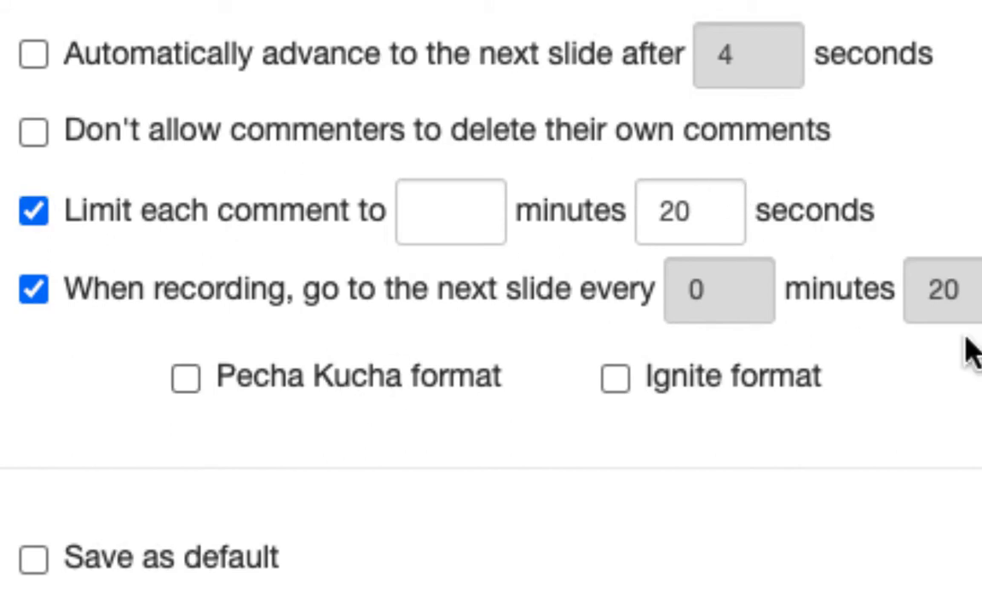
Step: Set recording slide advance to every 20 seconds and save the settings
left_click(691, 212)
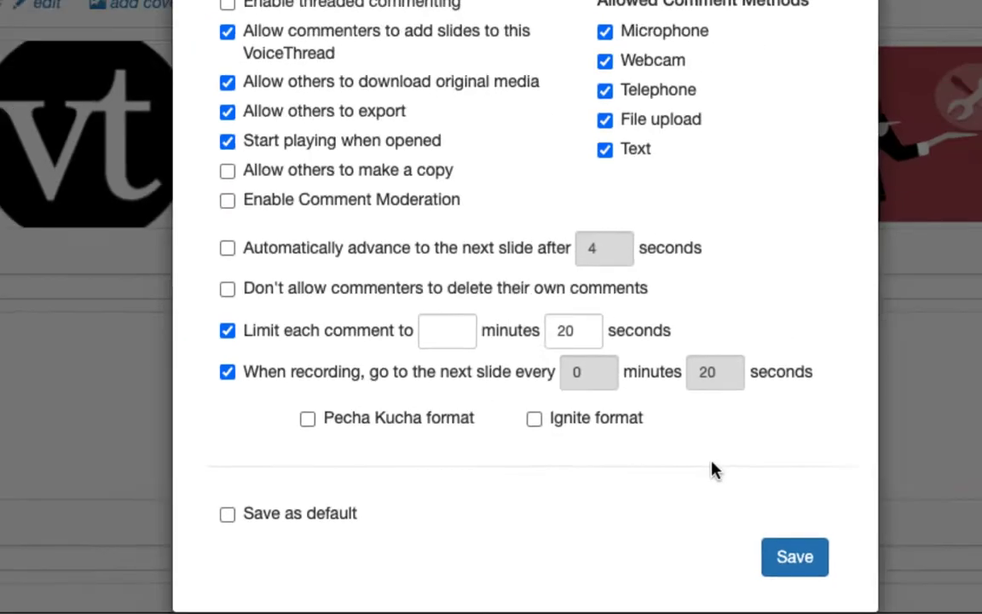
left_click(794, 556)
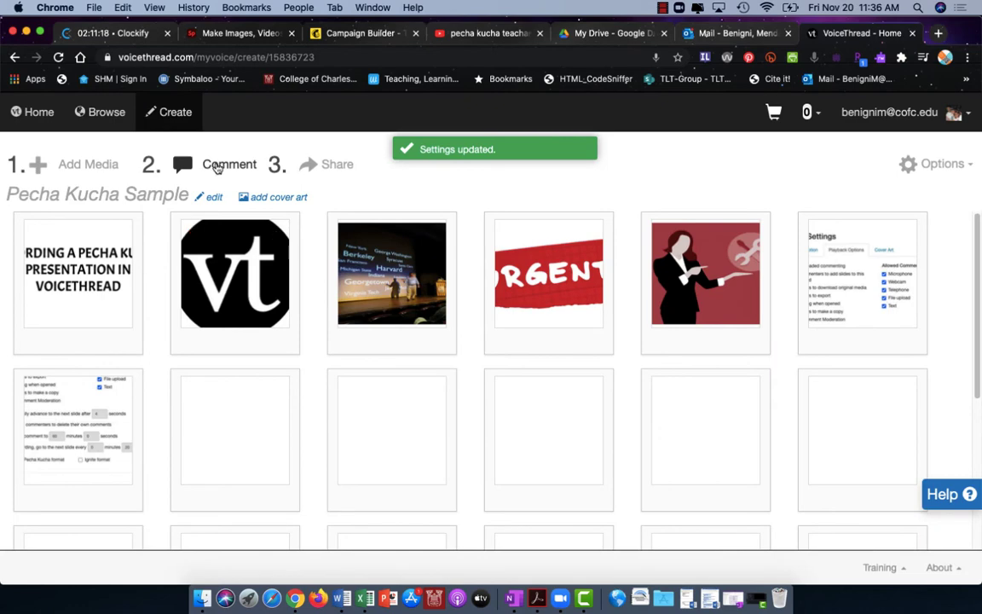
Step: Record an audio comment on the title slide and keep it
left_click(77, 282)
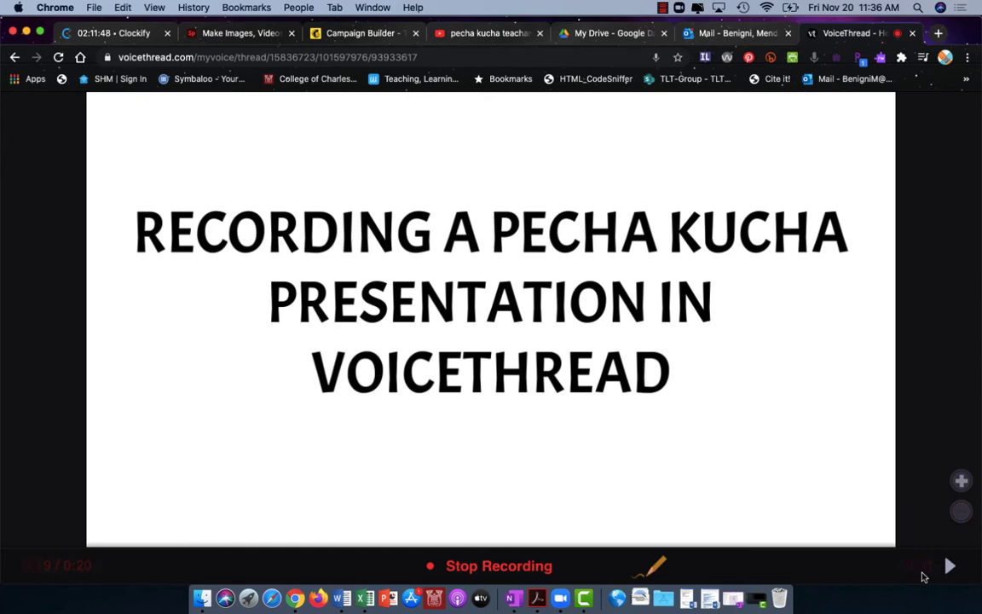
left_click(495, 566)
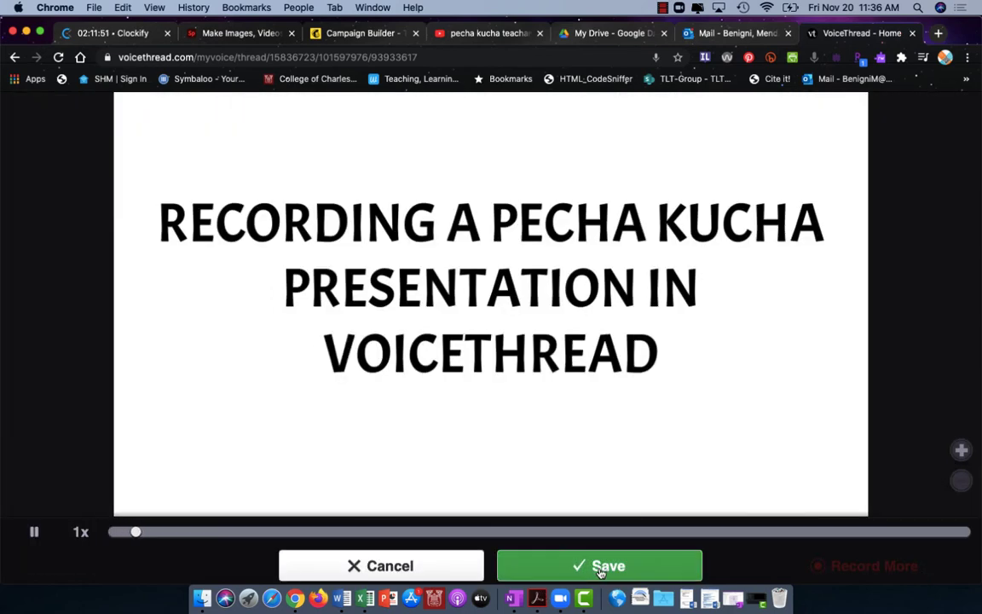
left_click(597, 566)
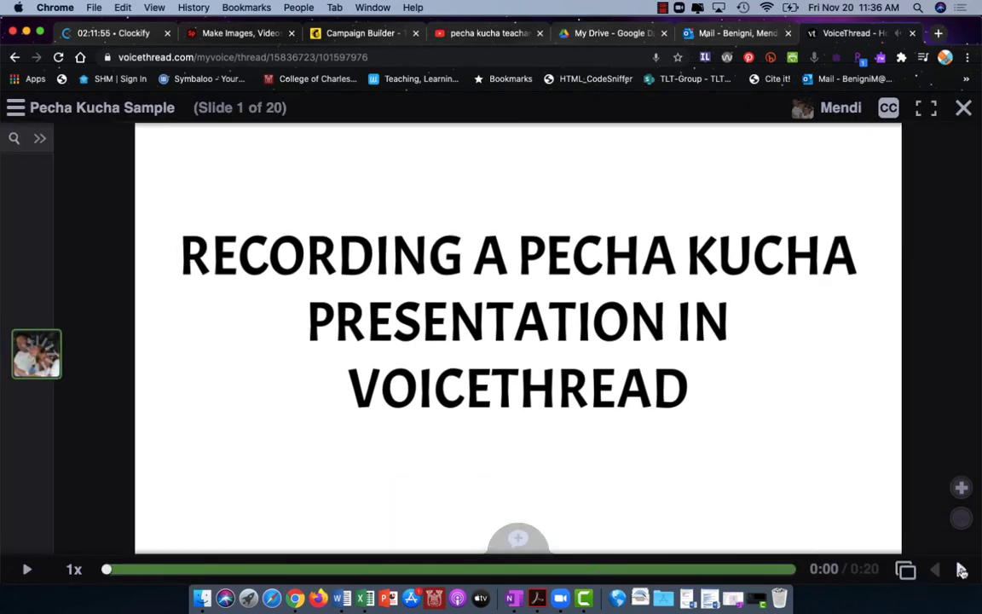
Step: Move to slide 2 and record another audio comment there
left_click(955, 566)
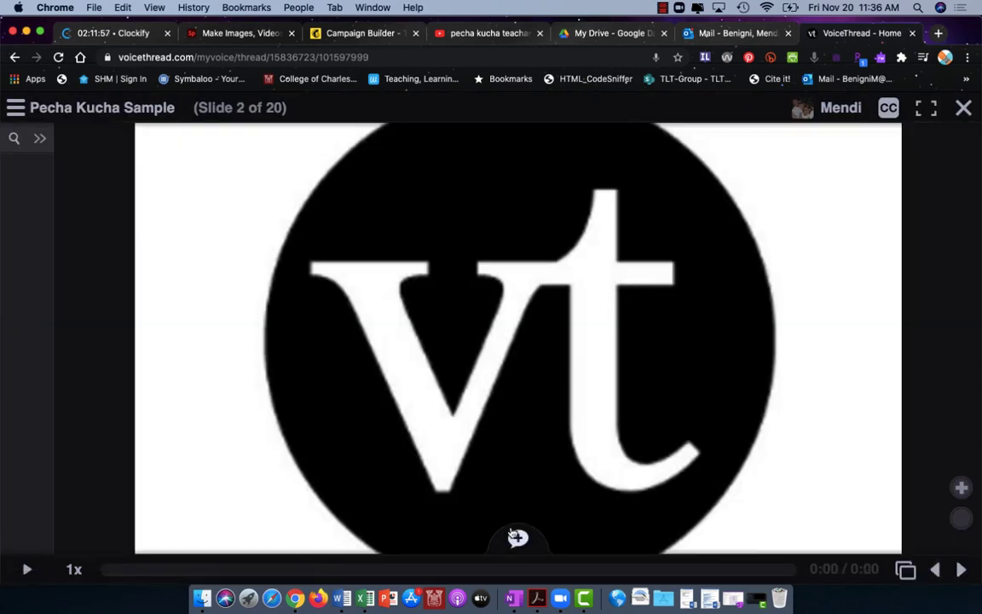
left_click(518, 538)
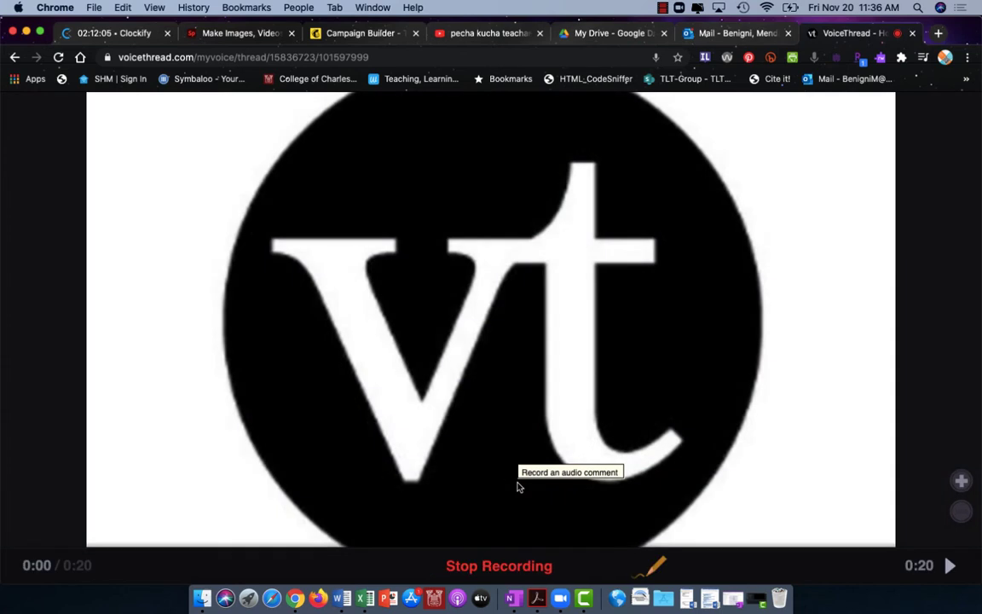
mouse_move(583, 443)
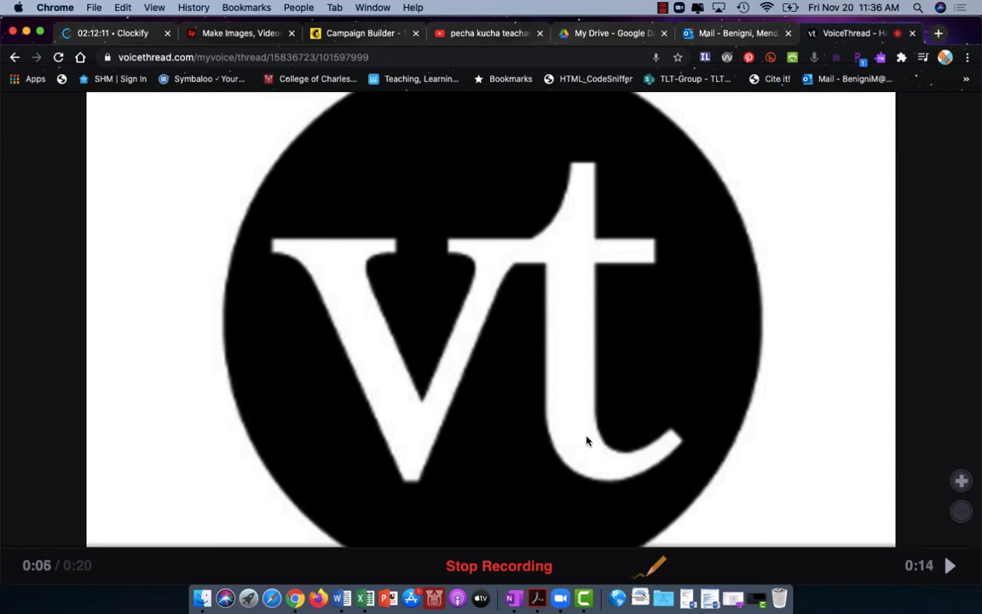
left_click(498, 566)
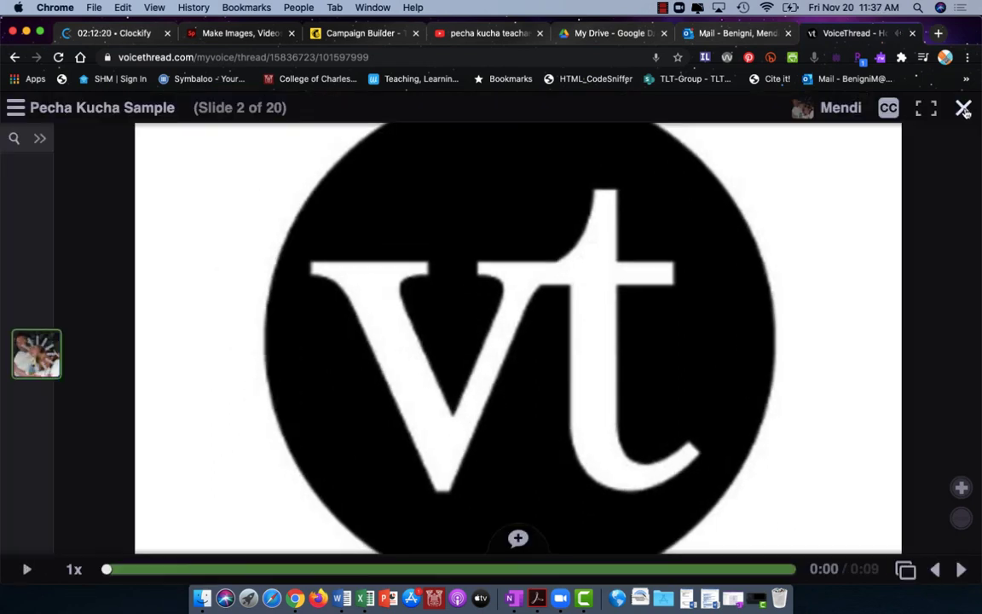
Step: Close the viewer and enable automatic advance to the next slide after 20 seconds in Playback Settings
left_click(962, 109)
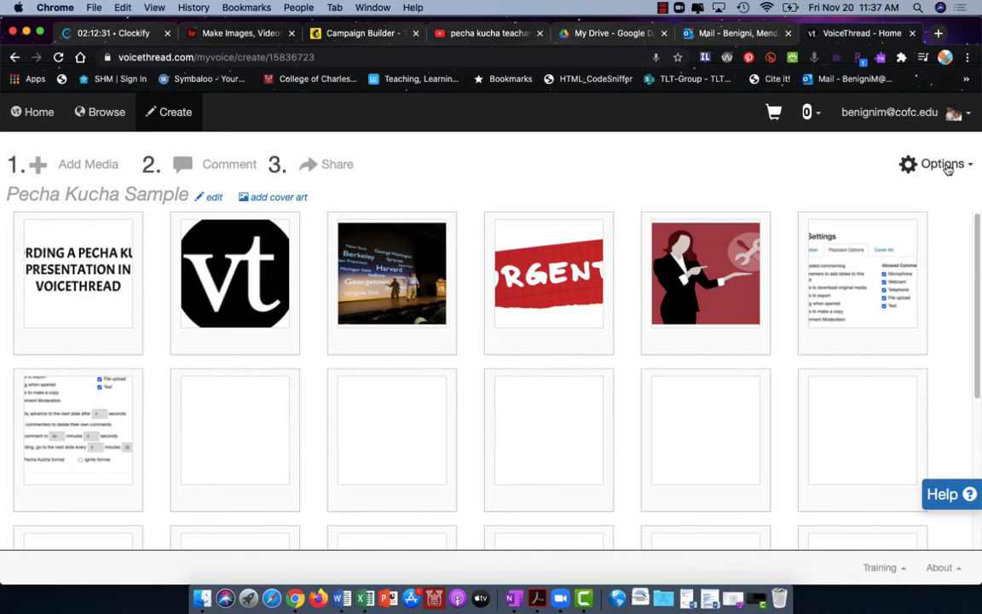
left_click(945, 163)
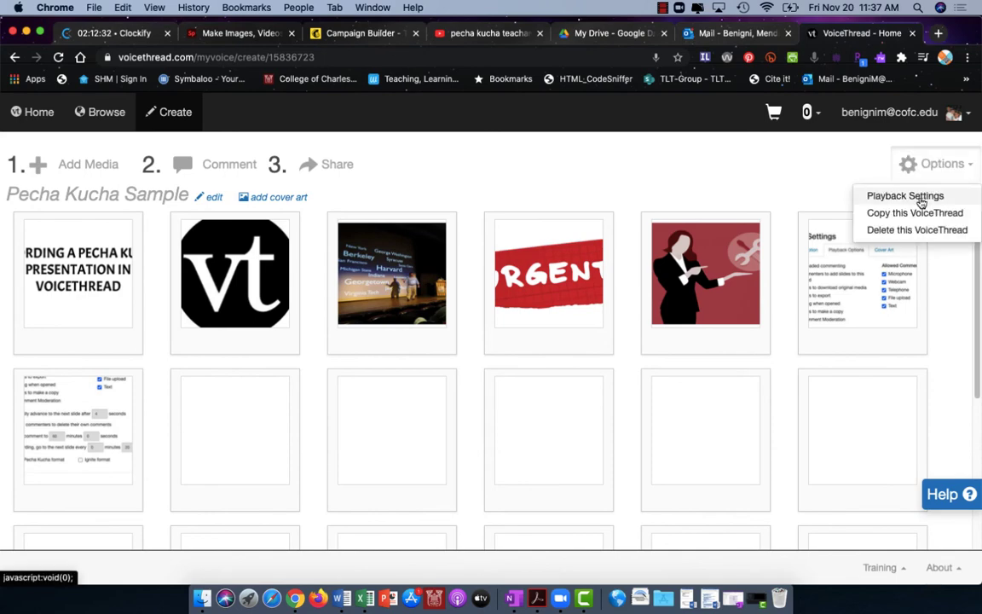
left_click(910, 194)
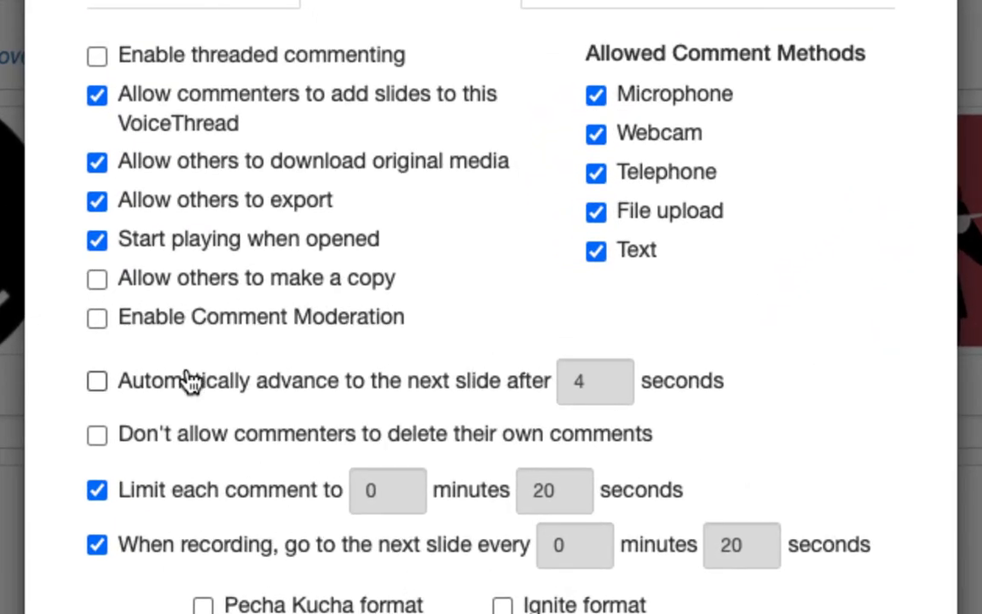
left_click(95, 382)
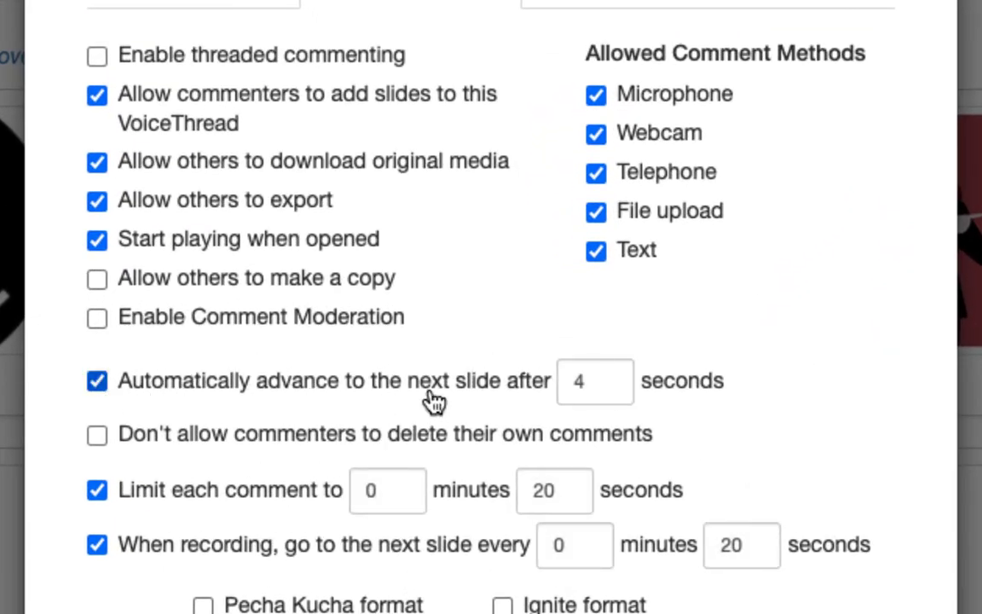
type("20")
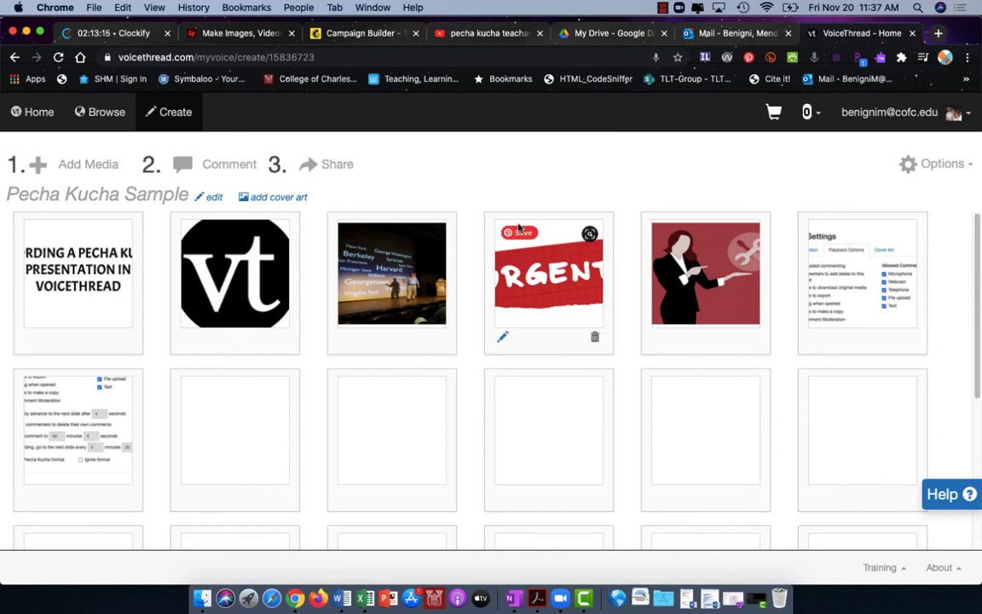
mouse_move(467, 379)
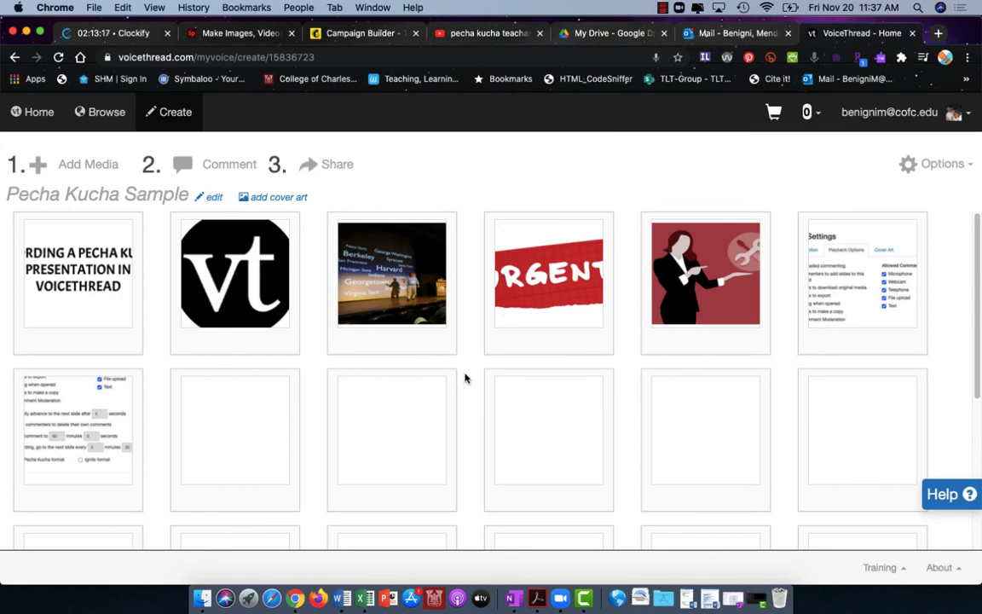